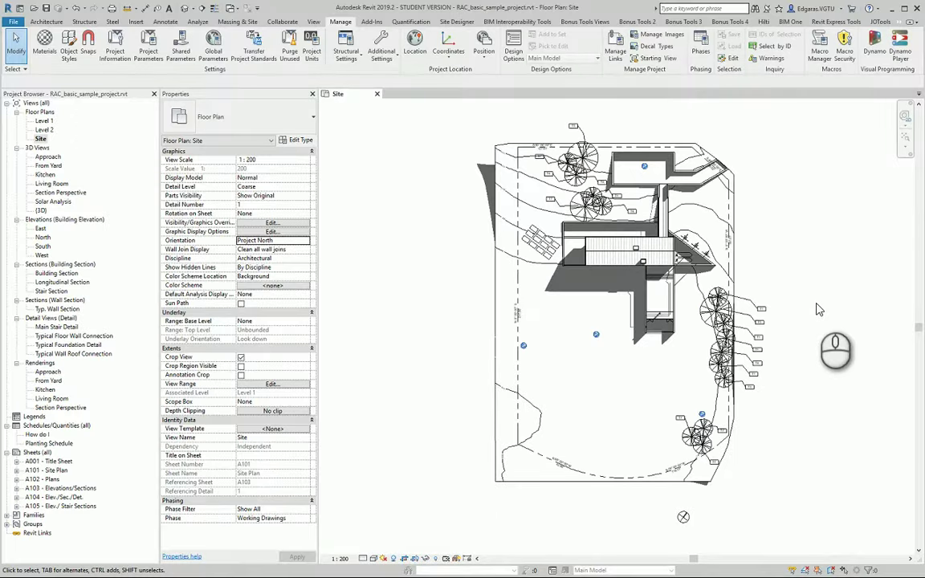
{"action": "mouse_move", "coordinate": [795, 293]}
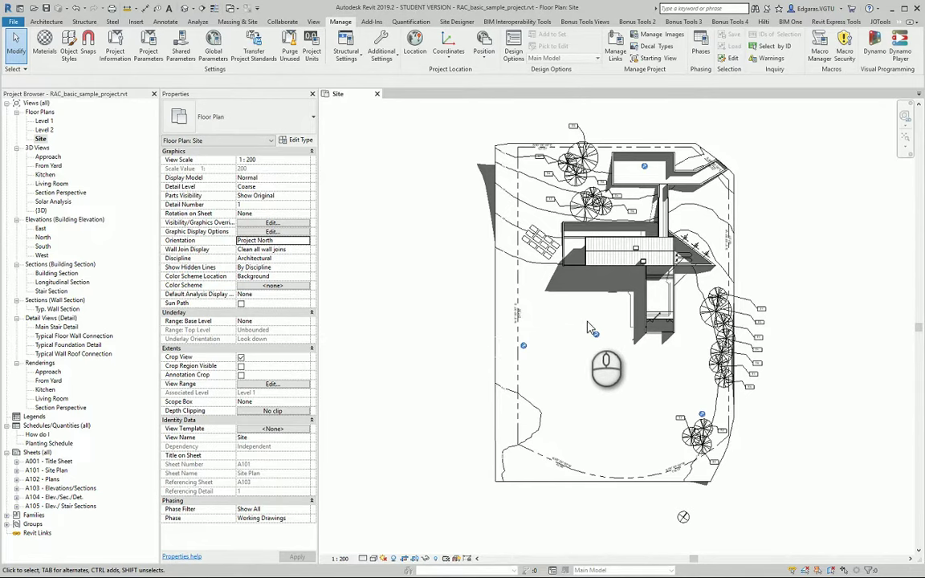
{"action": "mouse_move", "coordinate": [556, 327]}
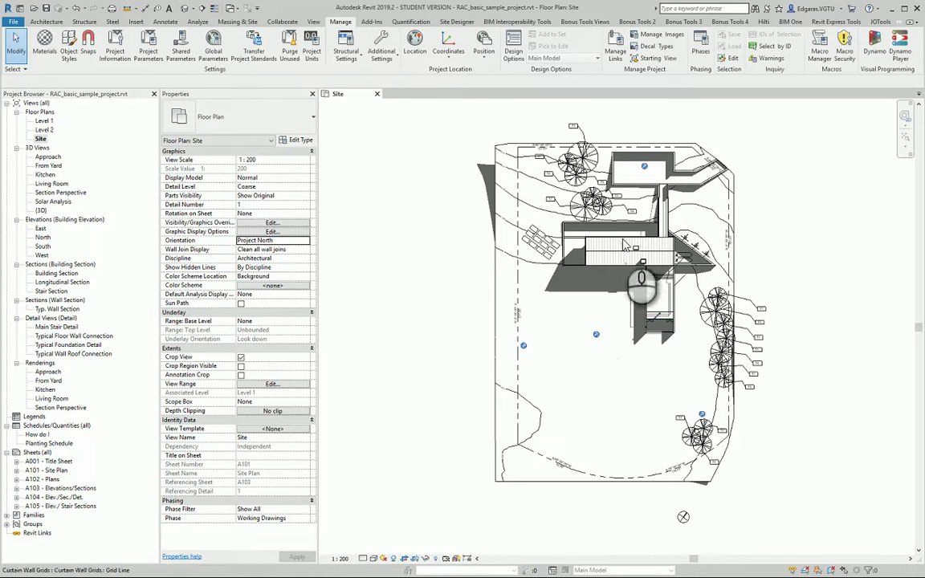
{"action": "mouse_move", "coordinate": [567, 323]}
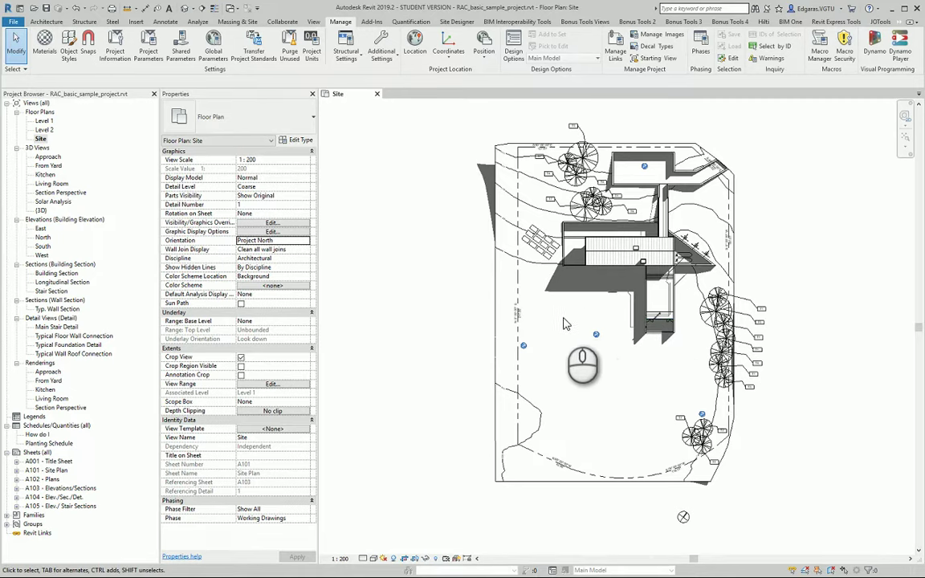
Change the Site plan Orientation property from Project North to True North.
{"action": "left_click", "coordinate": [273, 240]}
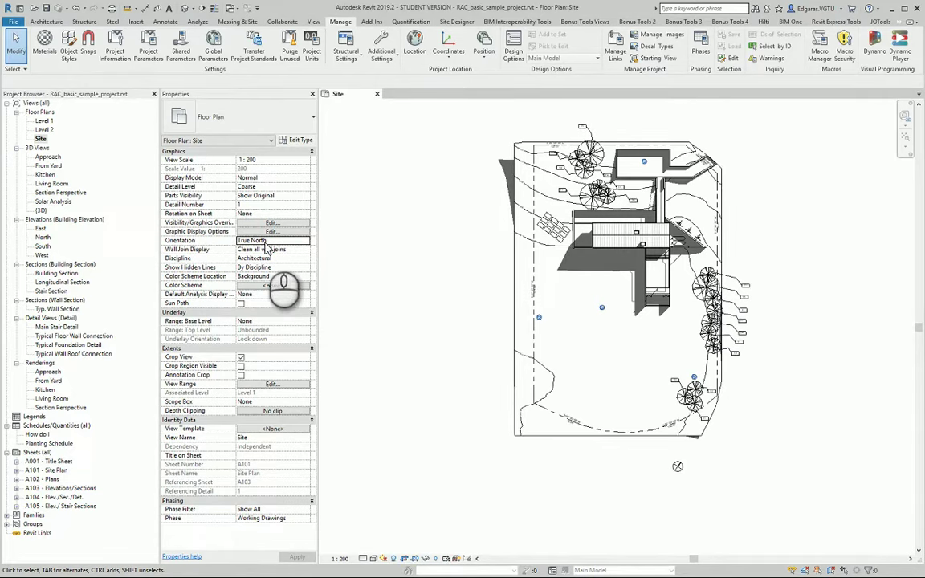
{"action": "left_click", "coordinate": [483, 44]}
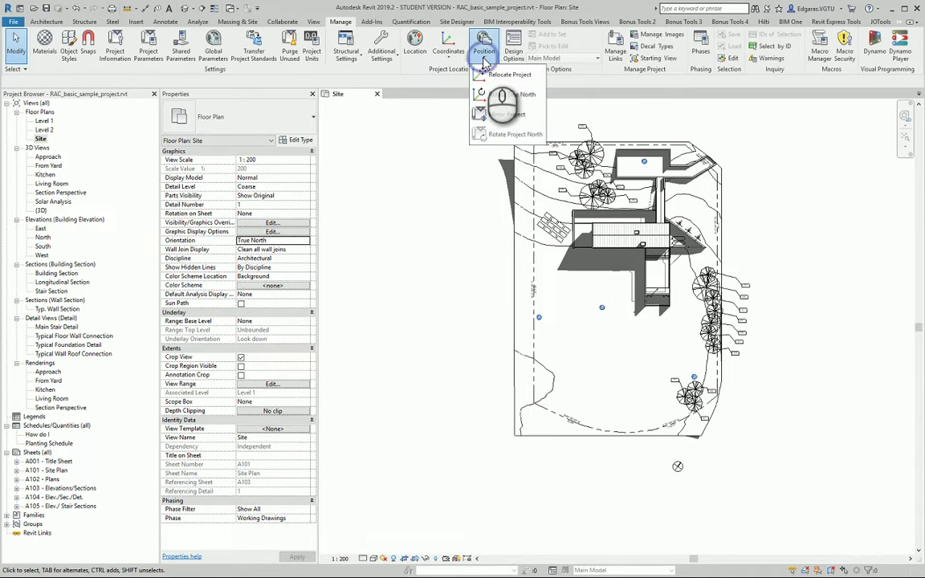
{"action": "mouse_move", "coordinate": [507, 94]}
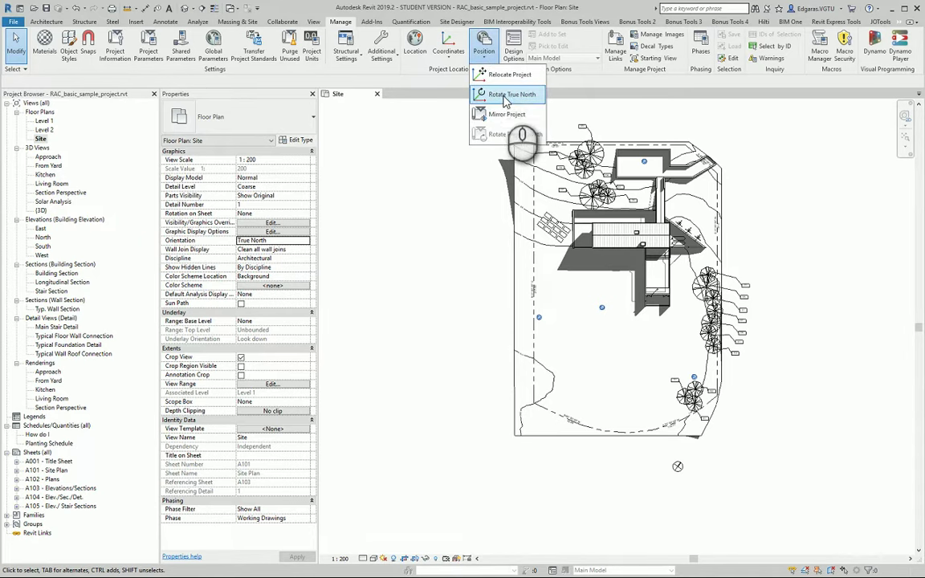
{"action": "mouse_move", "coordinate": [508, 94]}
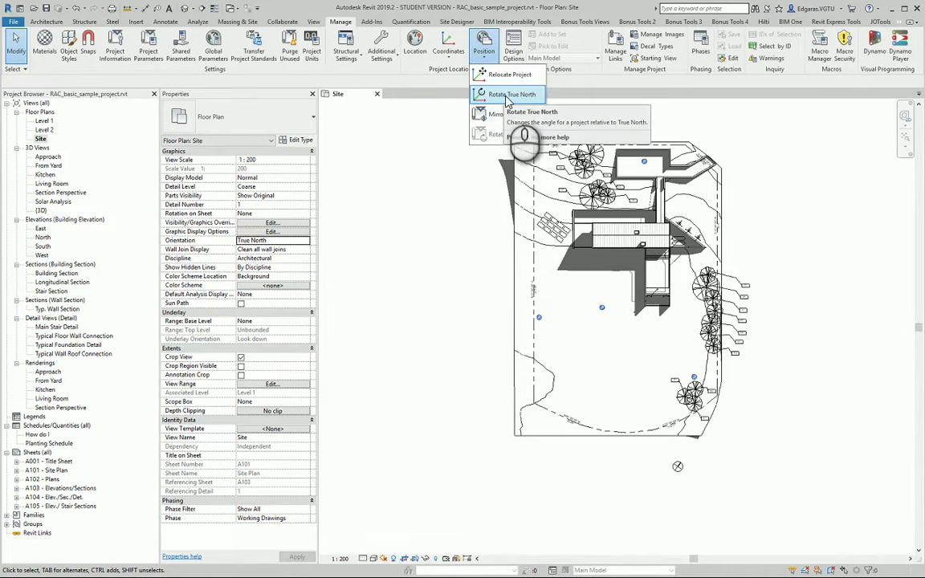
Use Rotate True North to turn the site to its real orientation.
{"action": "left_click", "coordinate": [508, 94]}
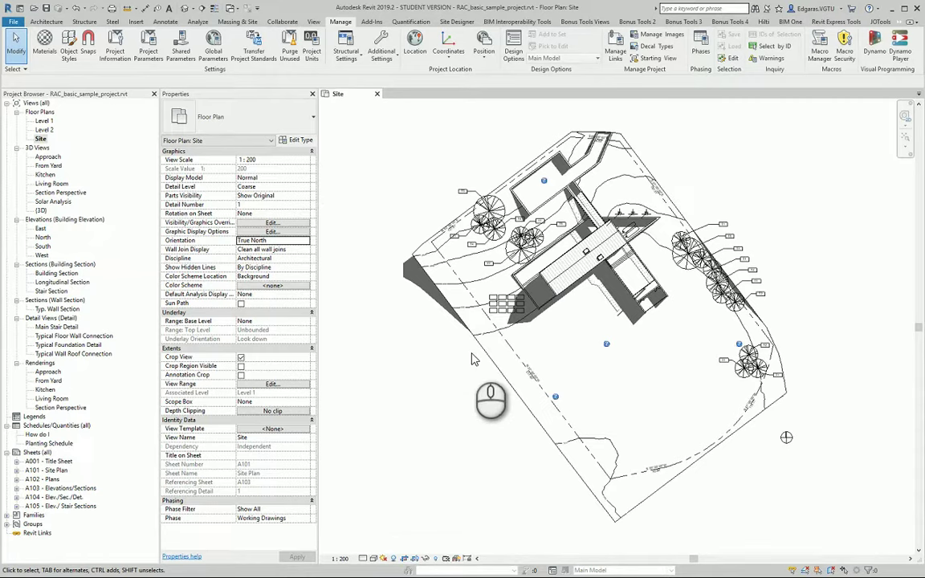
{"action": "mouse_move", "coordinate": [512, 394]}
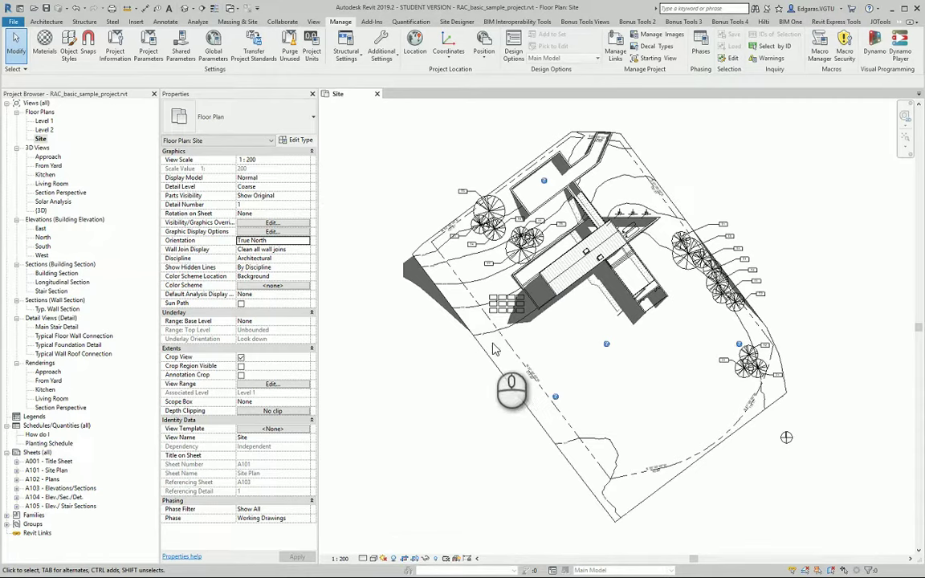
{"action": "mouse_move", "coordinate": [323, 288]}
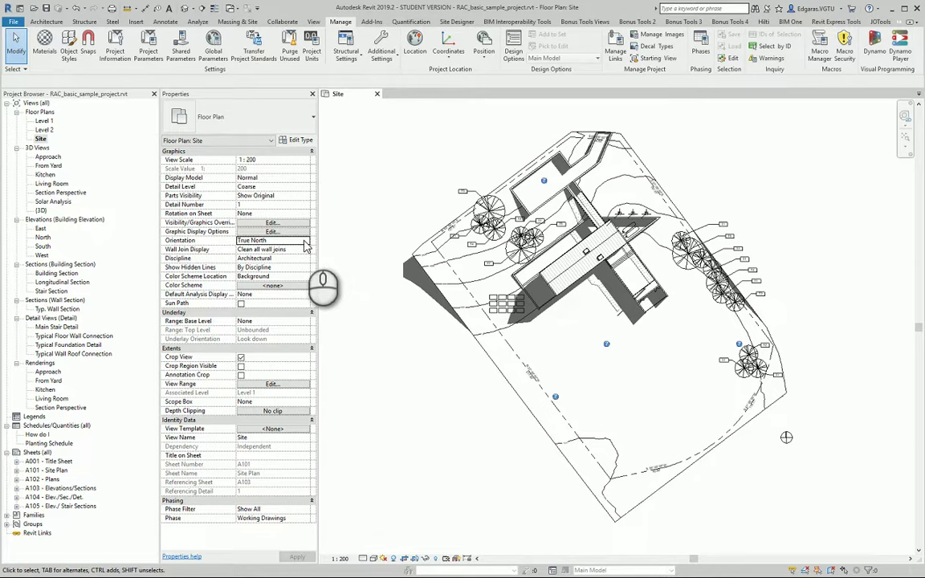
Set the Site plan Orientation property back to Project North.
{"action": "left_click", "coordinate": [273, 240]}
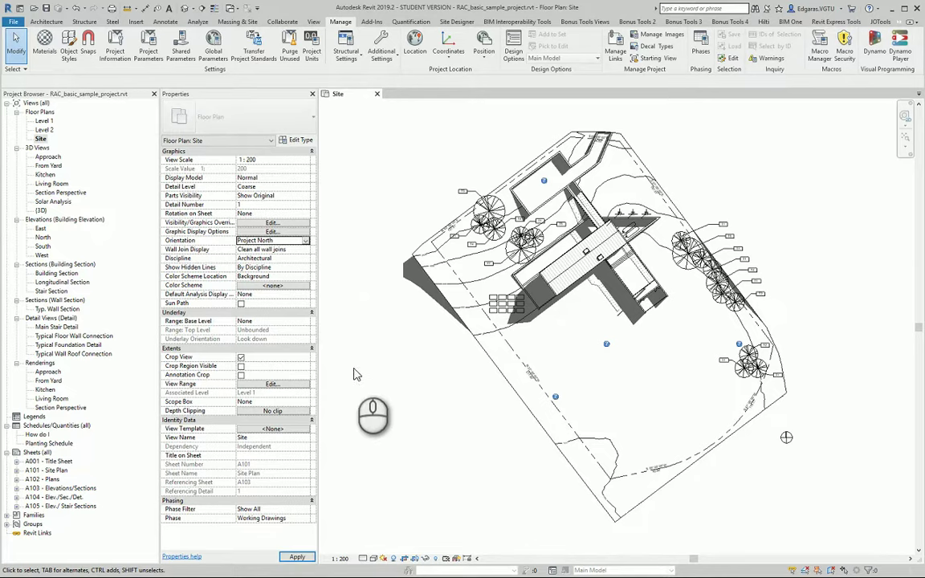